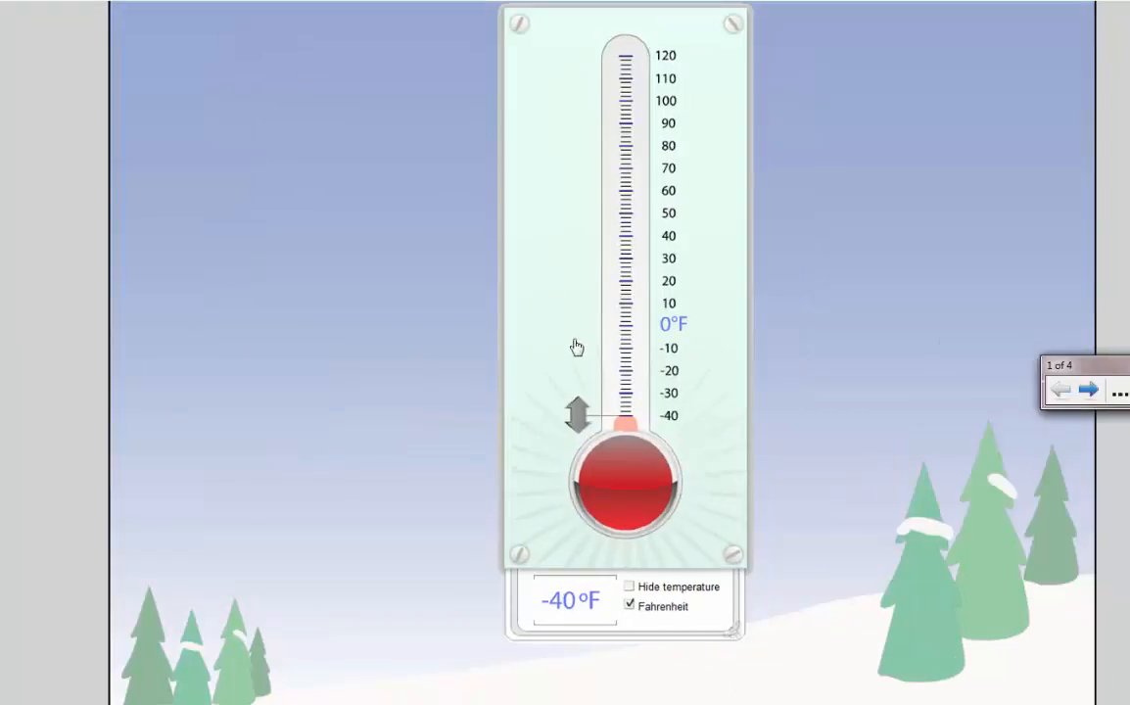
{"action": "mouse_move", "coordinate": [577, 419]}
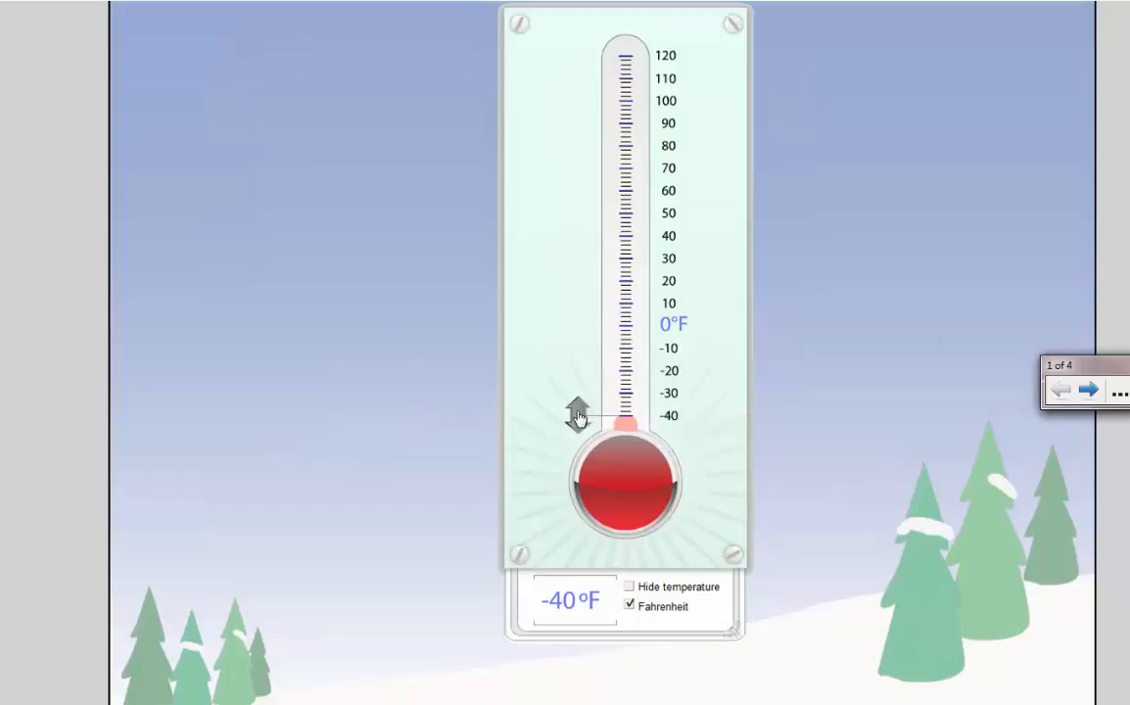
Slide the thermometer through readings from about 95°F down to -18°F and back to -40°F
{"action": "left_click_drag", "start_coordinate": [577, 411], "coordinate": [578, 341]}
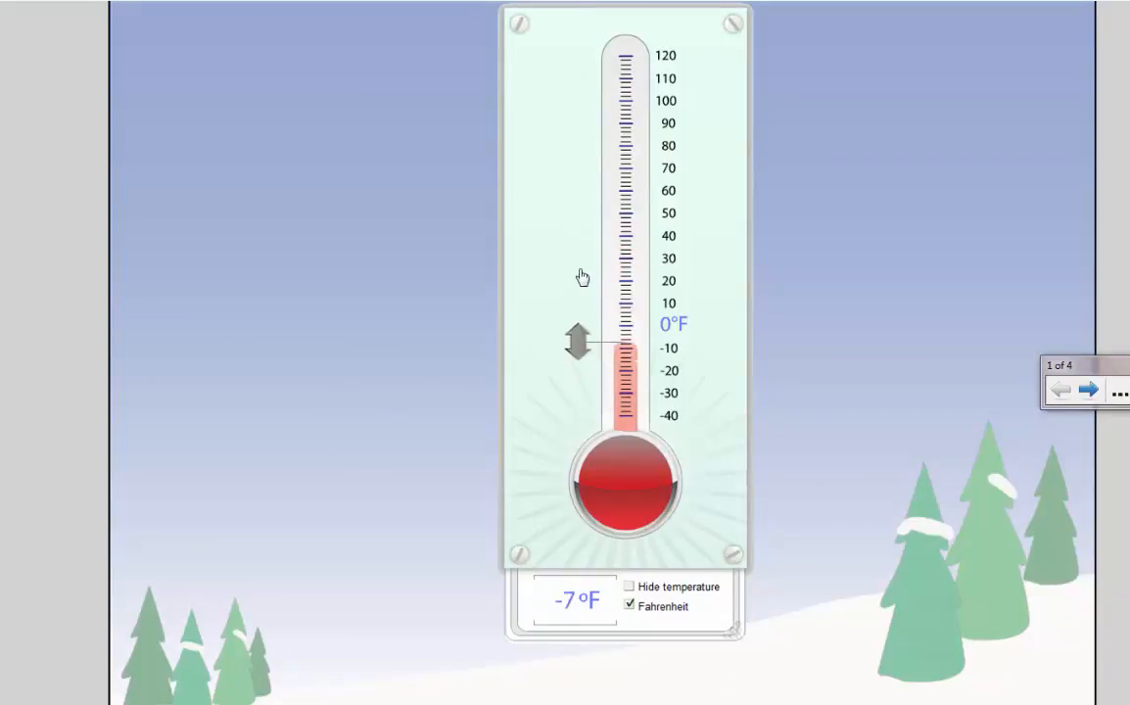
{"action": "left_click_drag", "start_coordinate": [577, 343], "coordinate": [578, 153]}
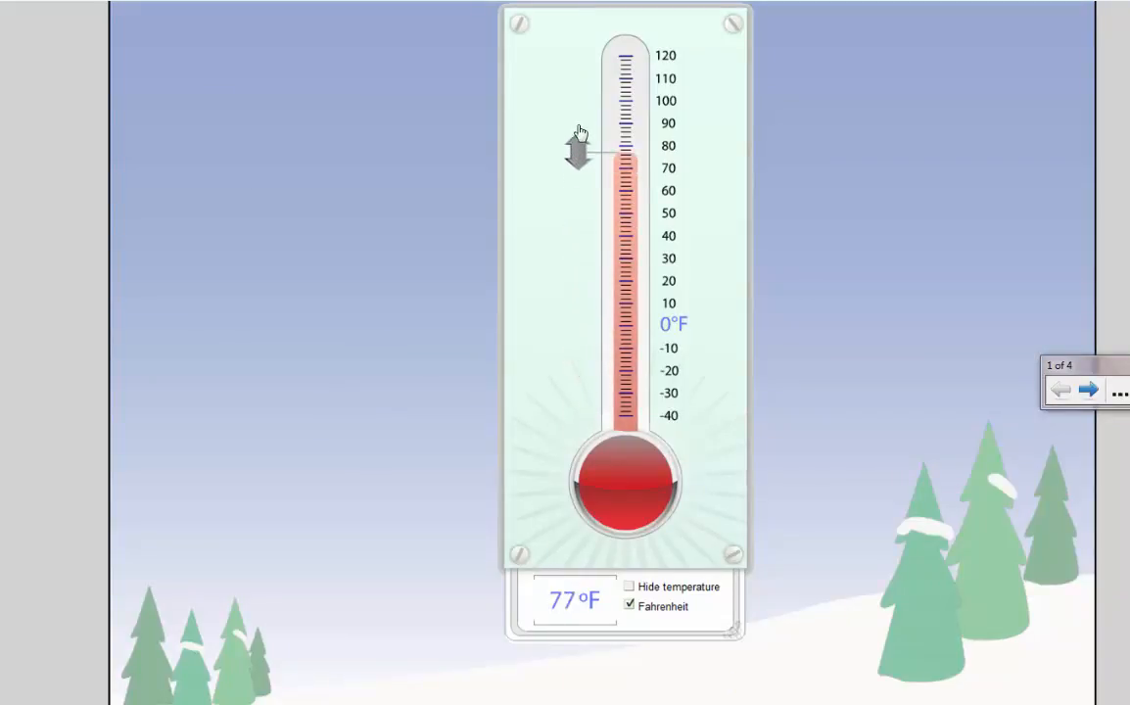
{"action": "left_click_drag", "start_coordinate": [578, 146], "coordinate": [578, 111]}
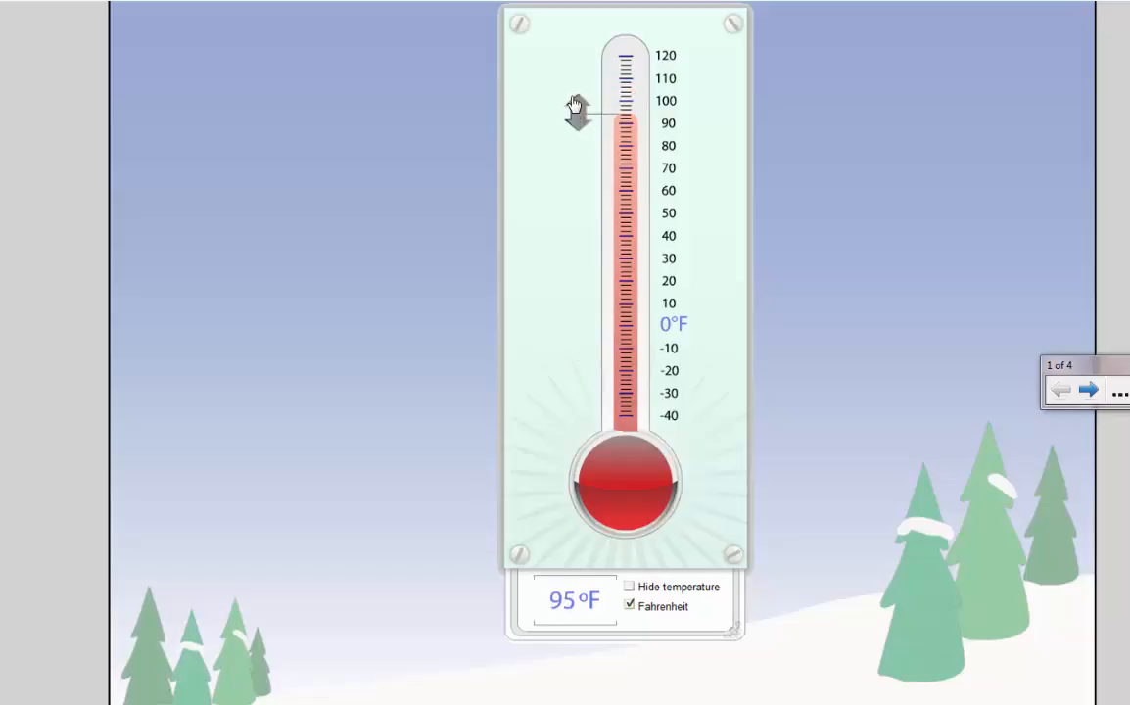
{"action": "left_click_drag", "start_coordinate": [578, 112], "coordinate": [578, 329]}
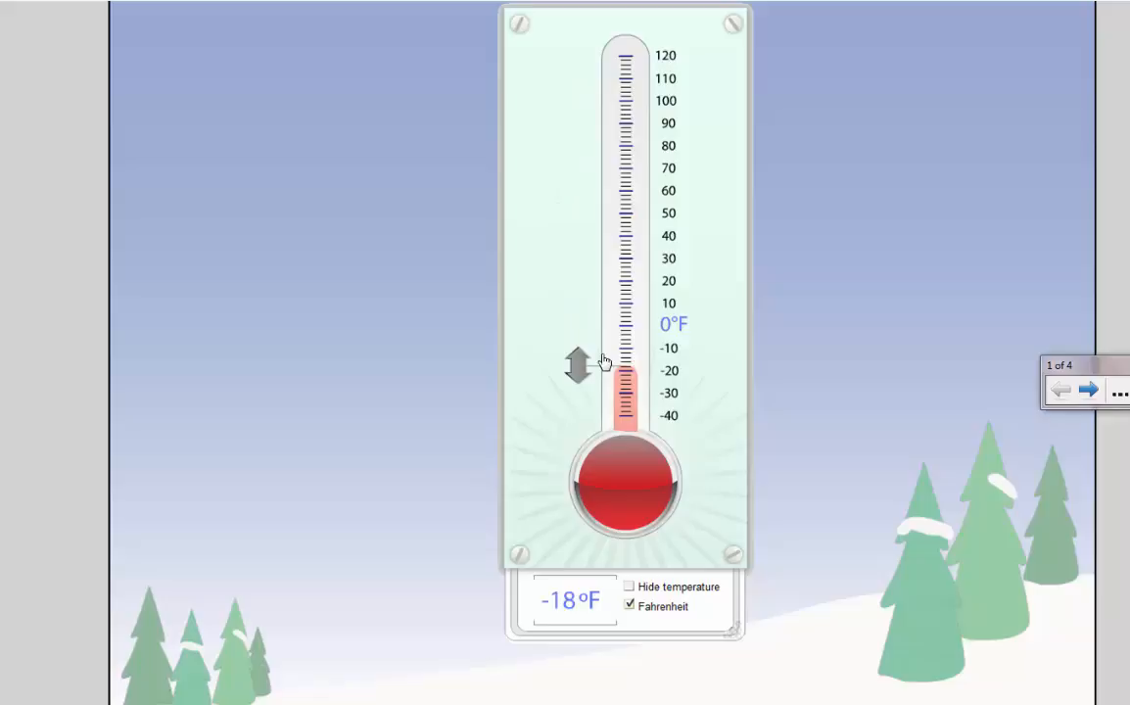
{"action": "left_click_drag", "start_coordinate": [578, 362], "coordinate": [577, 233]}
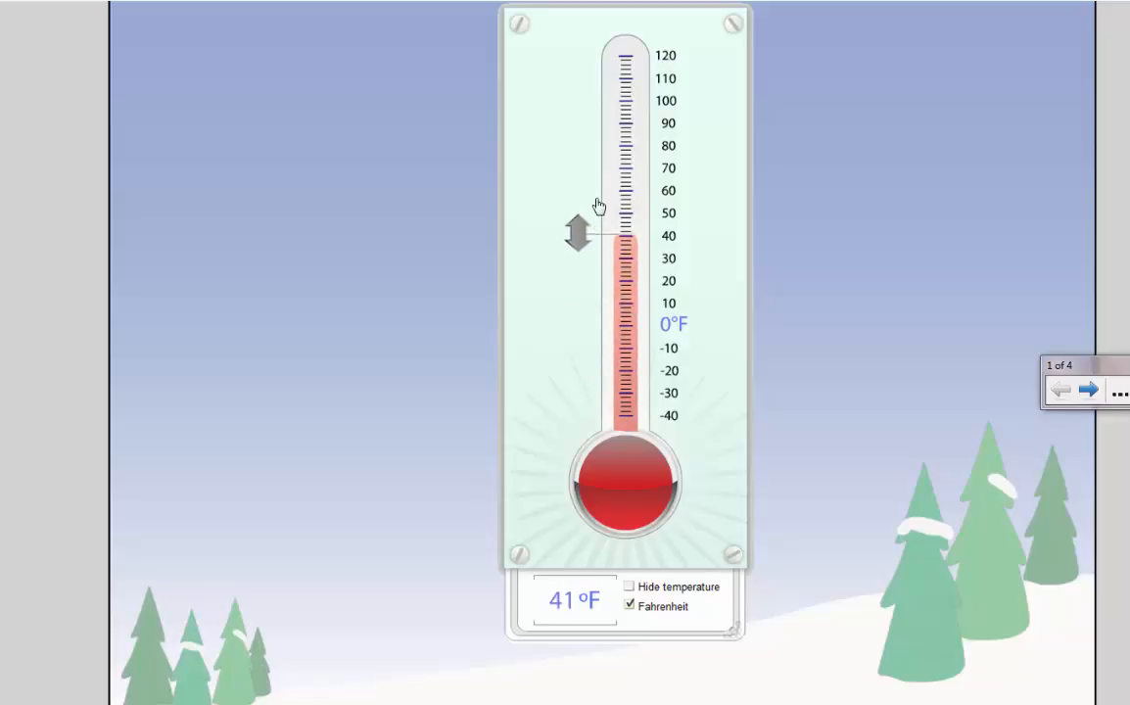
{"action": "left_click_drag", "start_coordinate": [597, 235], "coordinate": [595, 211]}
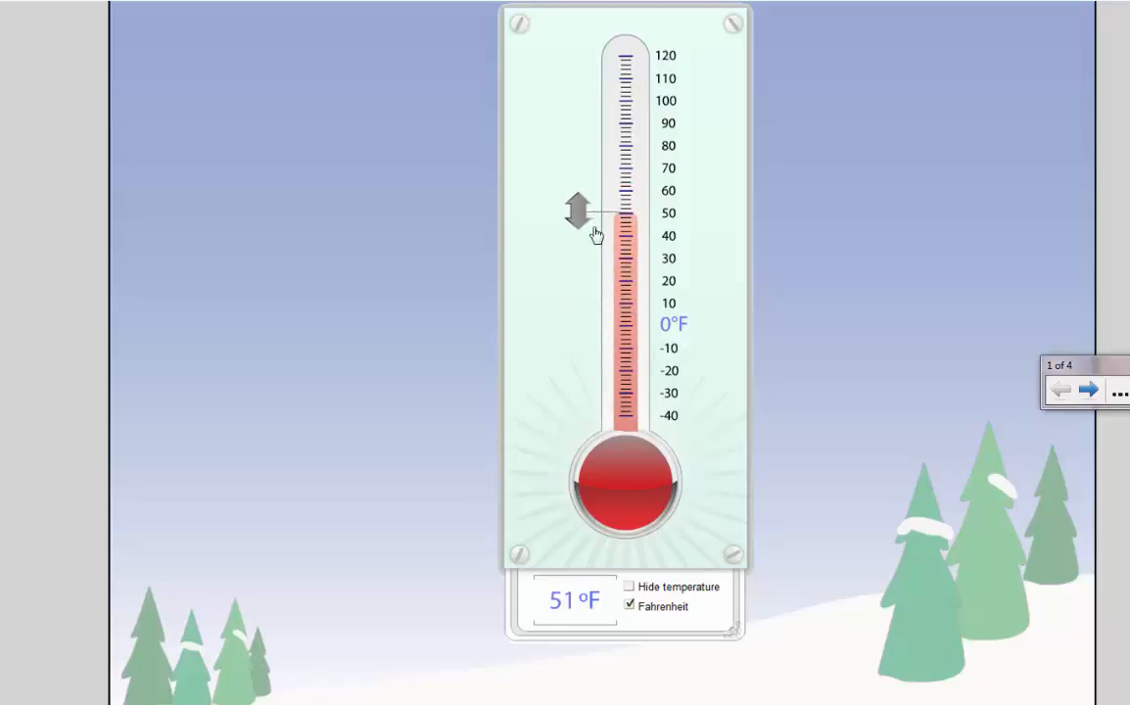
{"action": "left_click_drag", "start_coordinate": [592, 231], "coordinate": [584, 180]}
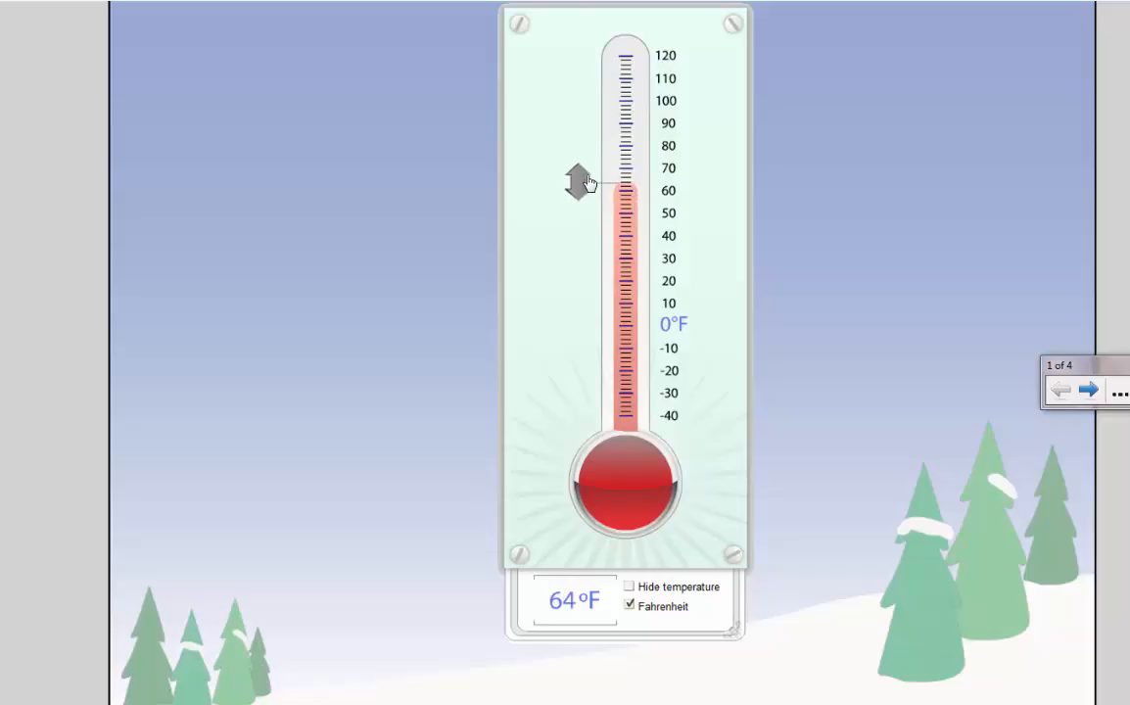
{"action": "left_click_drag", "start_coordinate": [580, 184], "coordinate": [580, 235]}
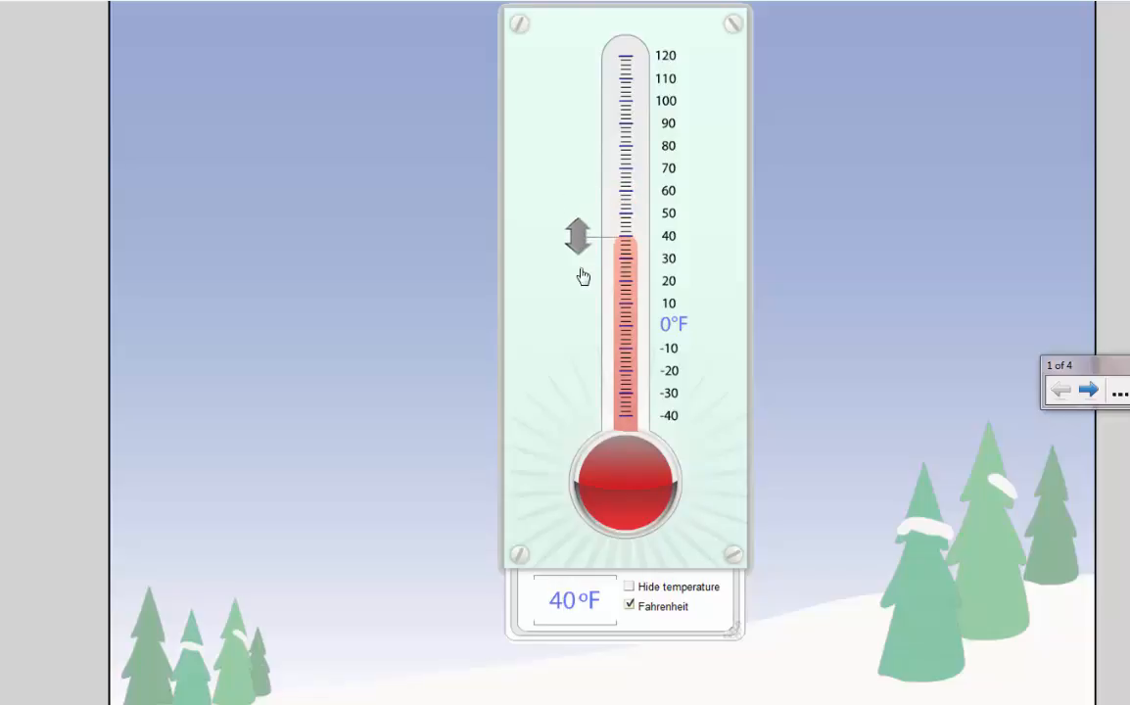
{"action": "left_click_drag", "start_coordinate": [578, 235], "coordinate": [577, 415]}
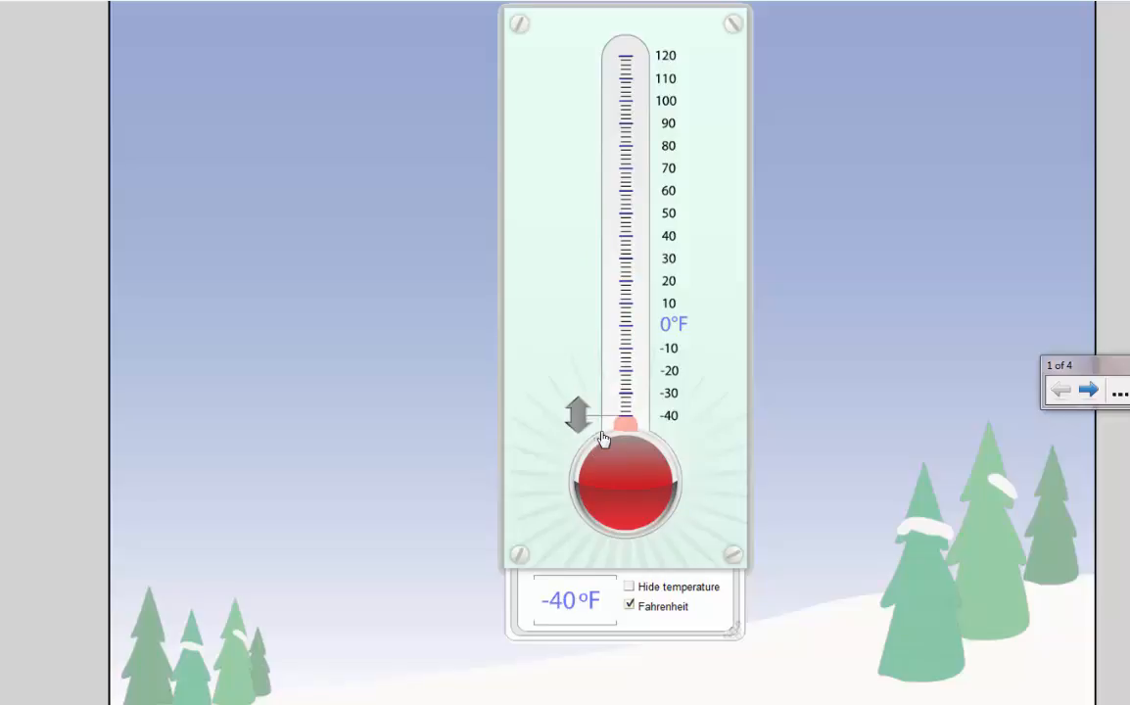
{"action": "mouse_move", "coordinate": [575, 419]}
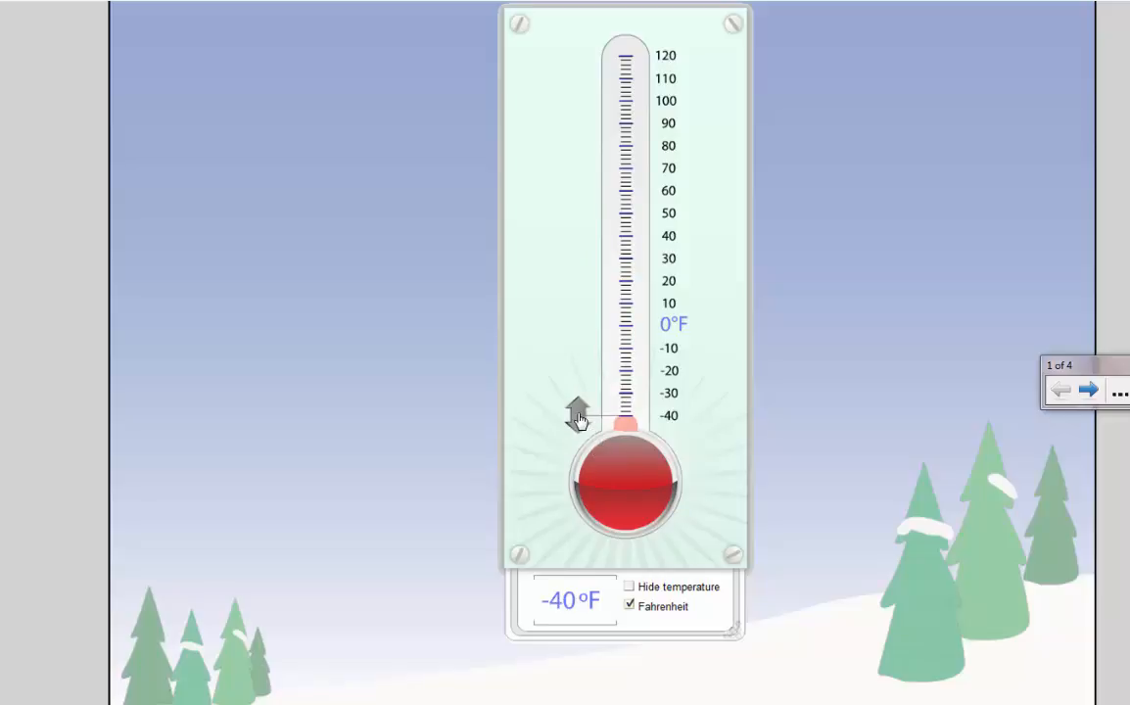
Go to the 459 place-value cards and slide the 9 card to partly uncover the 50 beneath
{"action": "left_click", "coordinate": [1088, 390]}
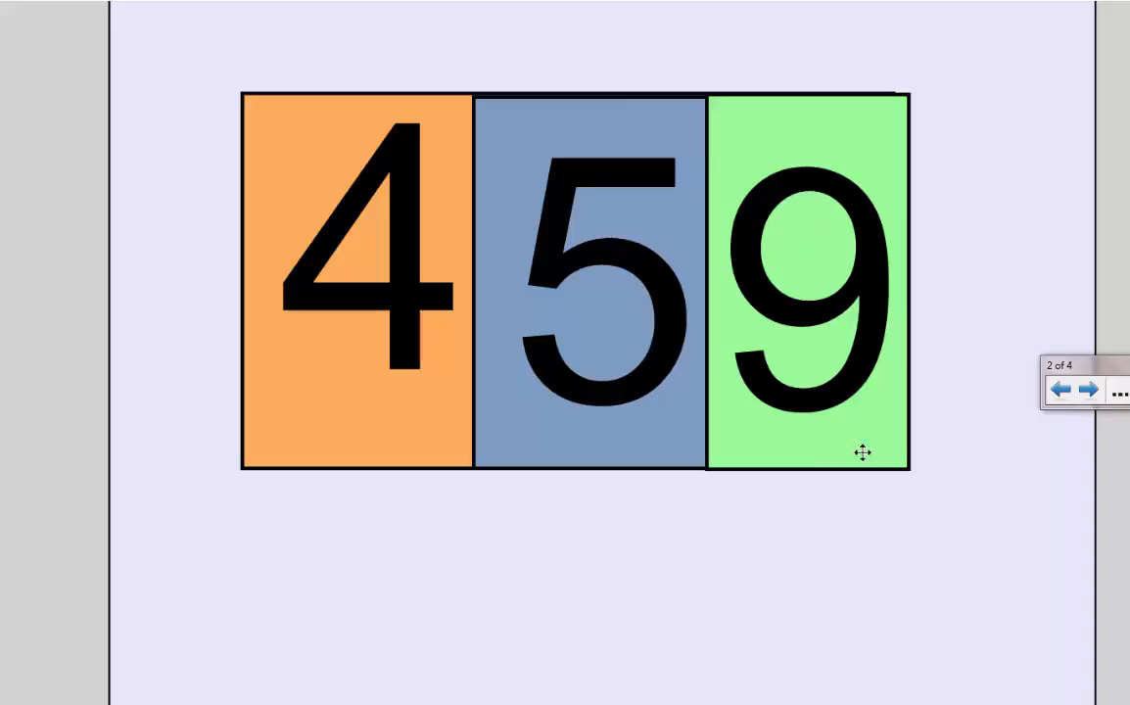
{"action": "mouse_move", "coordinate": [780, 243]}
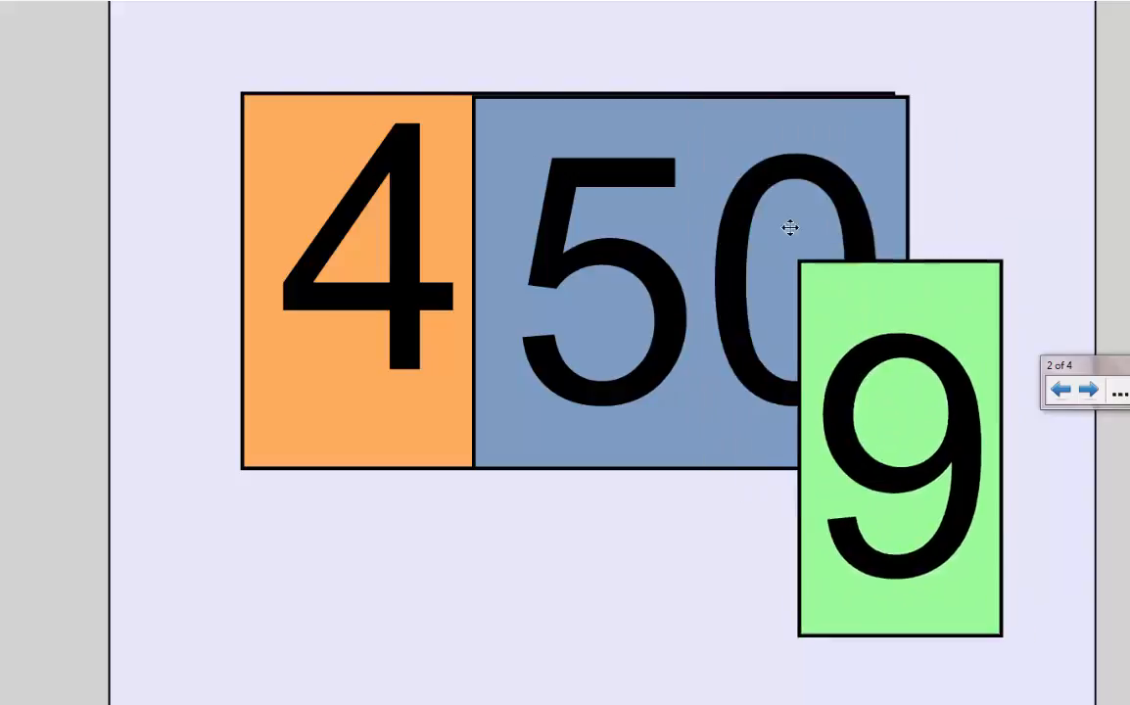
{"action": "left_click_drag", "start_coordinate": [787, 227], "coordinate": [879, 376]}
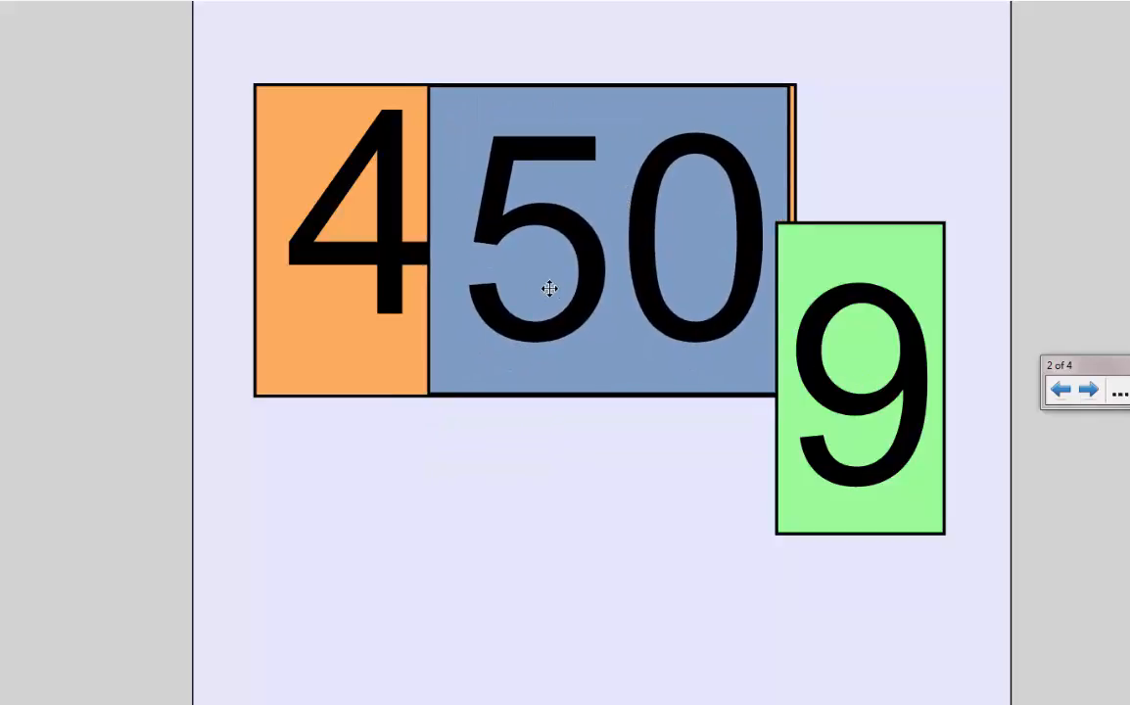
{"action": "left_click_drag", "start_coordinate": [860, 381], "coordinate": [740, 264]}
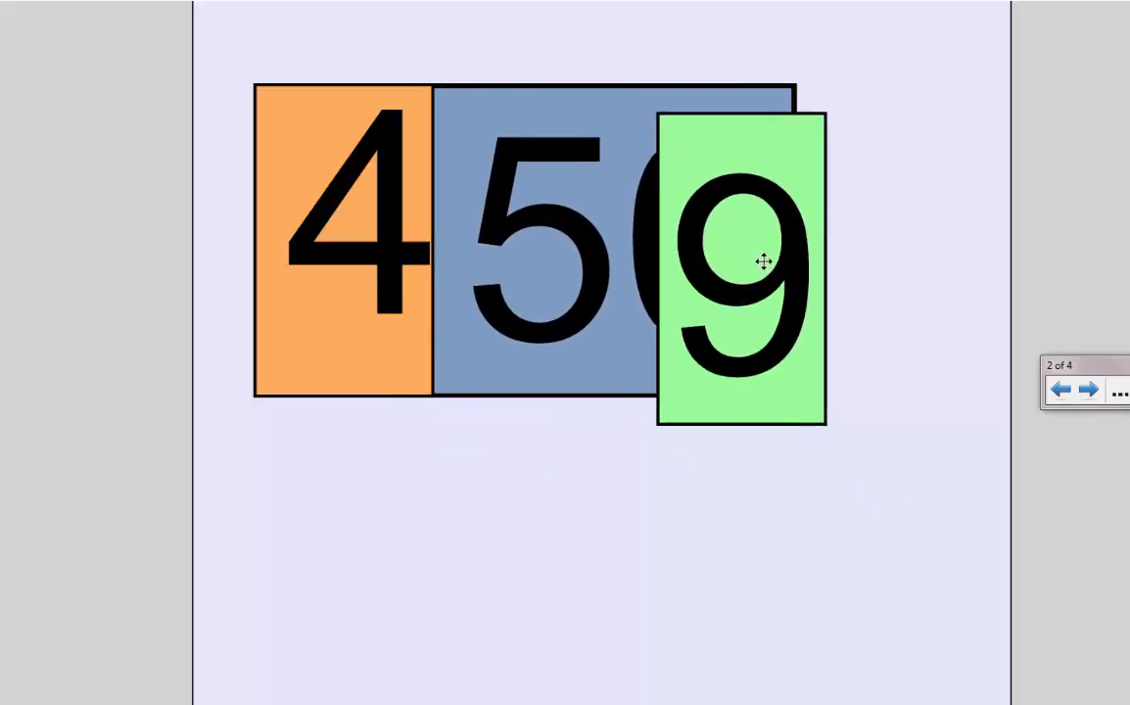
Advance through the expanded and word form of 459 to the ±1/±10 page
{"action": "left_click", "coordinate": [1088, 388]}
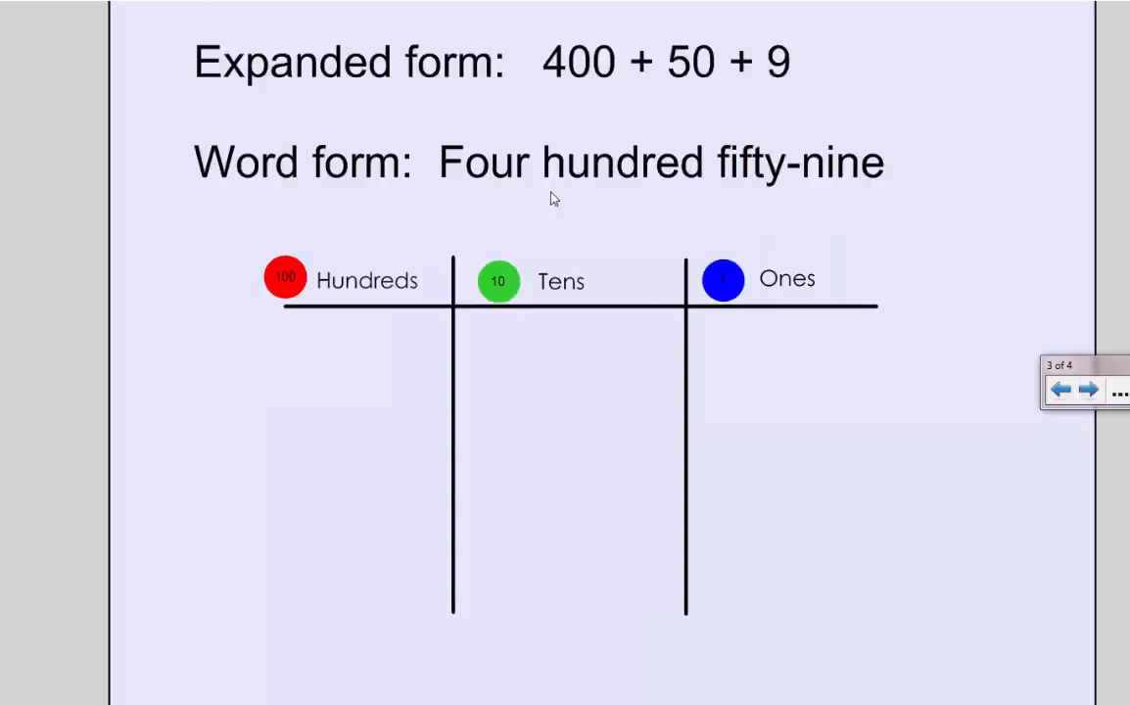
{"action": "mouse_move", "coordinate": [521, 207]}
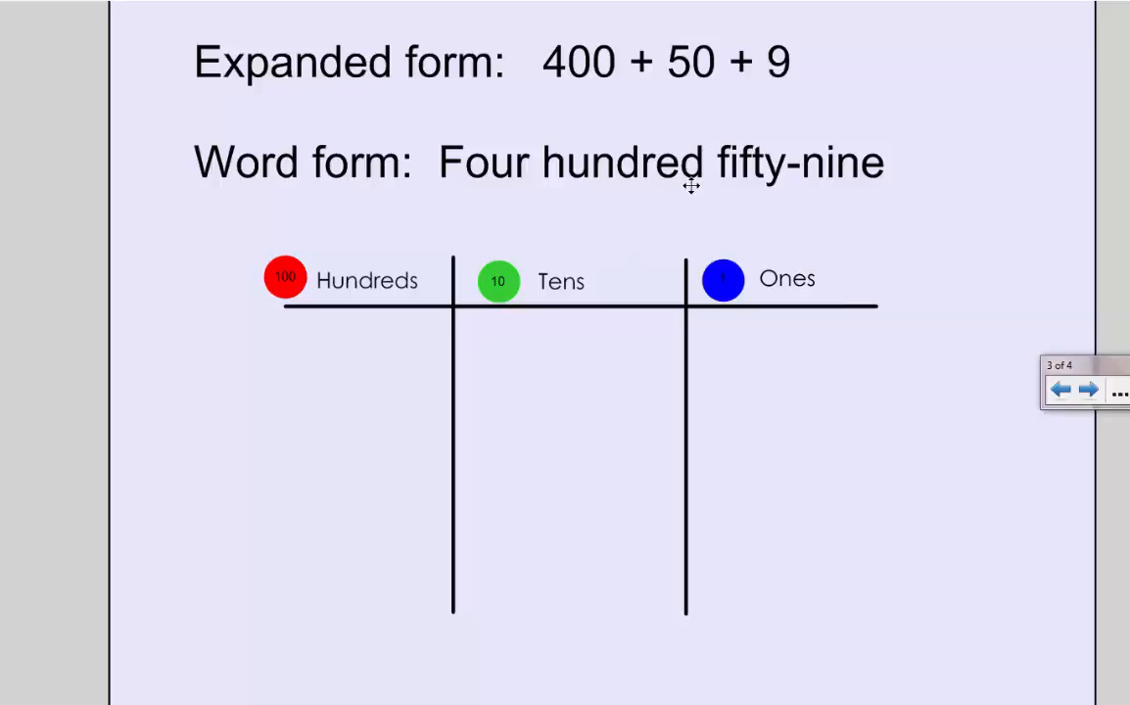
{"action": "mouse_move", "coordinate": [822, 184]}
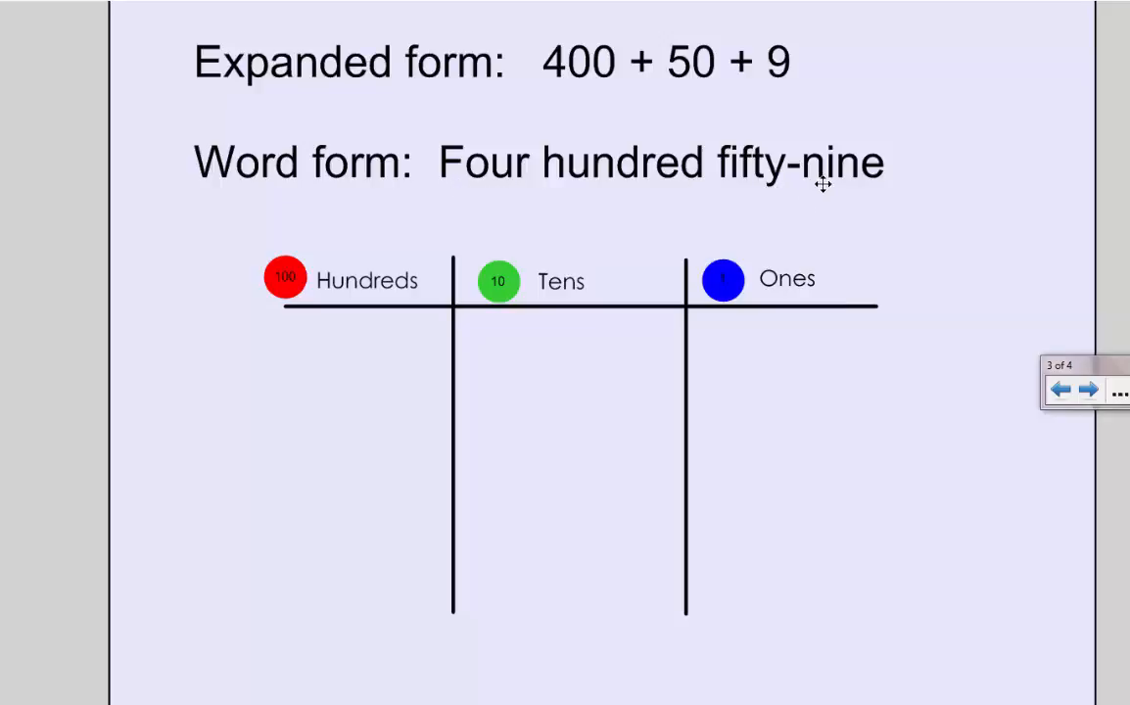
{"action": "left_click", "coordinate": [1086, 389]}
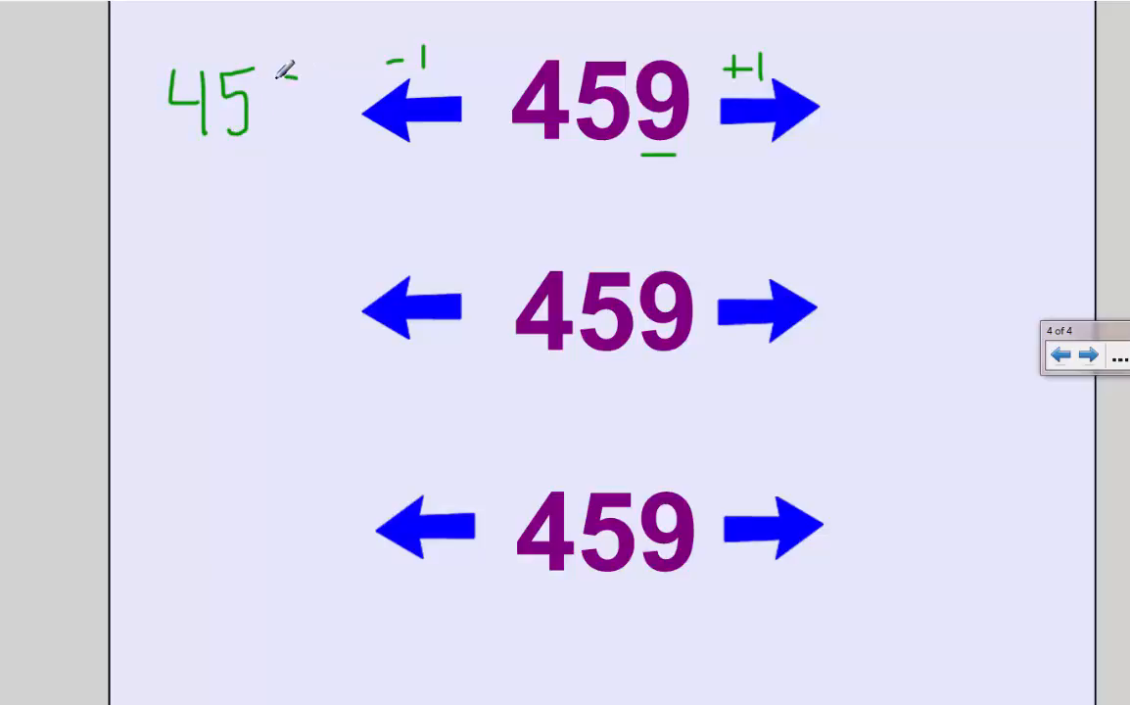
Handwrite the answers 458 and 460 beside the minus-one and plus-one arrows
{"action": "type", "text": "8"}
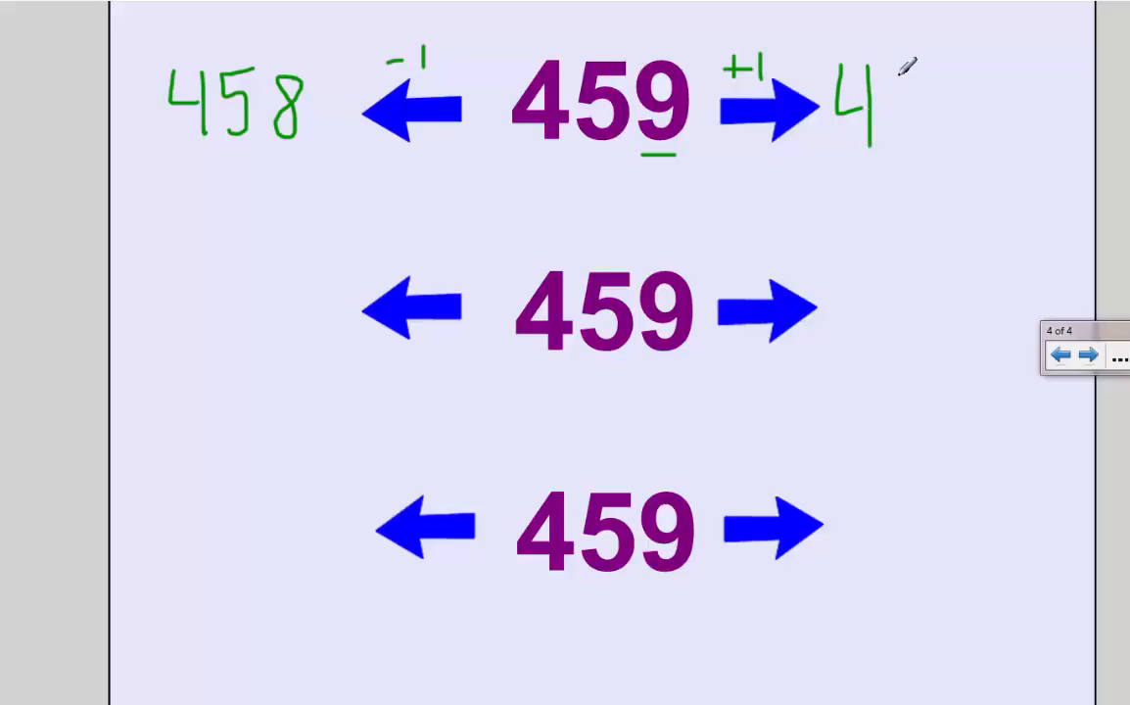
{"action": "left_click_drag", "start_coordinate": [881, 107], "coordinate": [920, 128]}
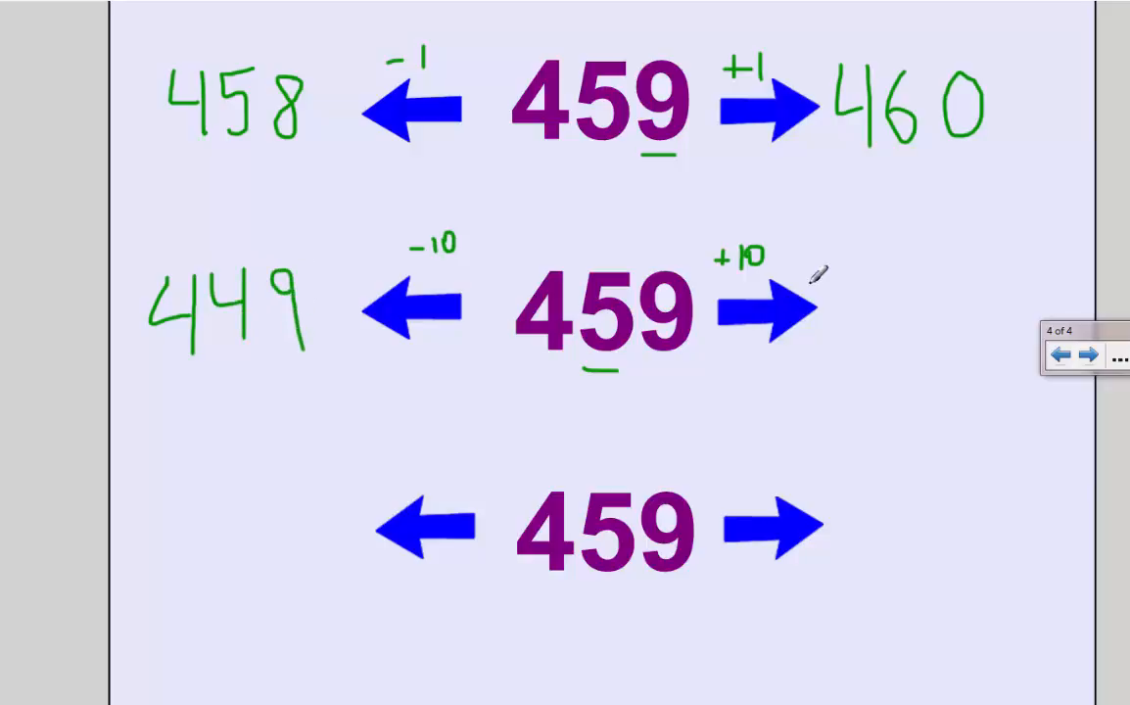
{"action": "mouse_move", "coordinate": [857, 278]}
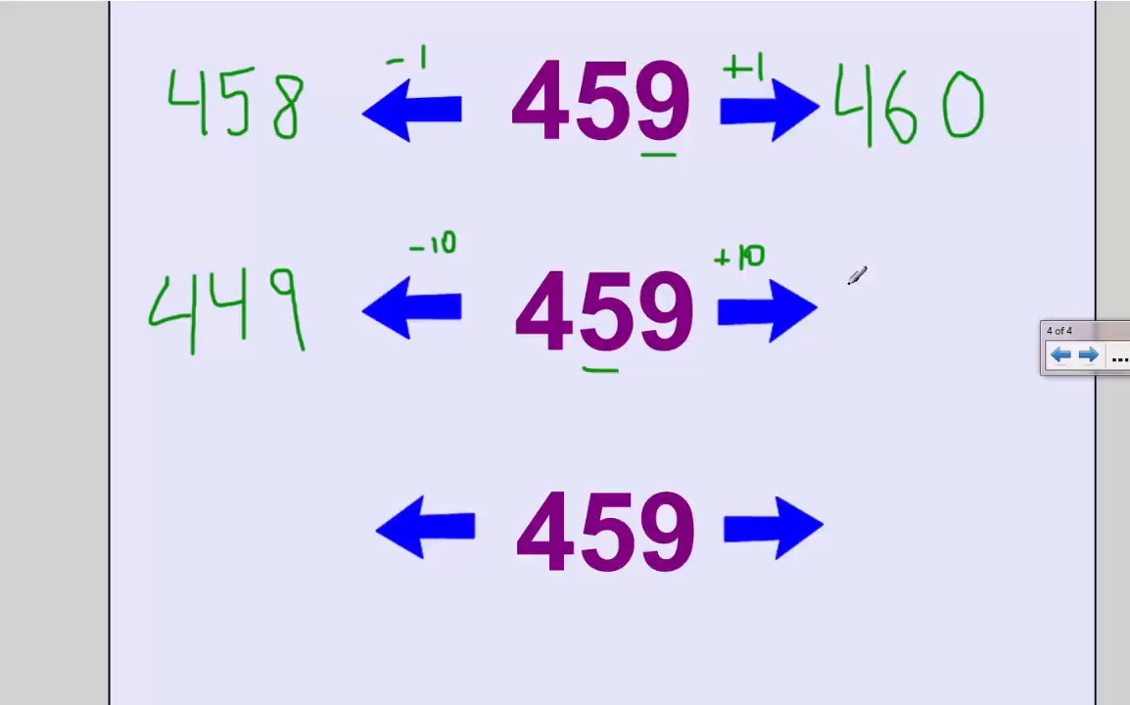